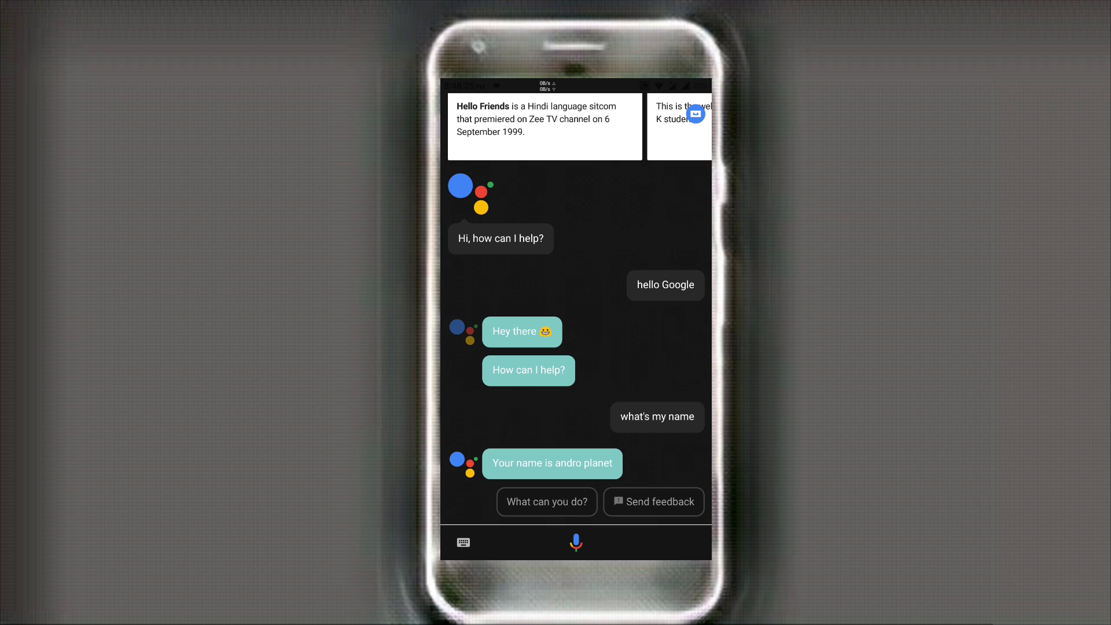
- Leave the Assistant conversation and bring up the app drawer
click(575, 541)
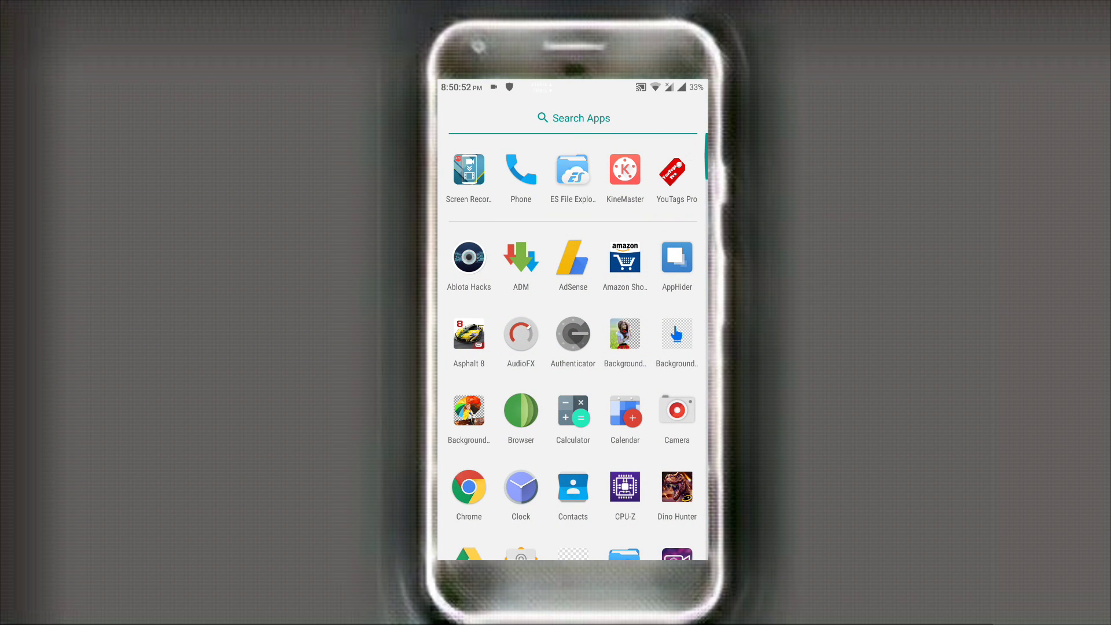
- Install the Substratum APK from the sdcard/Download folder in ES File Explorer
click(572, 172)
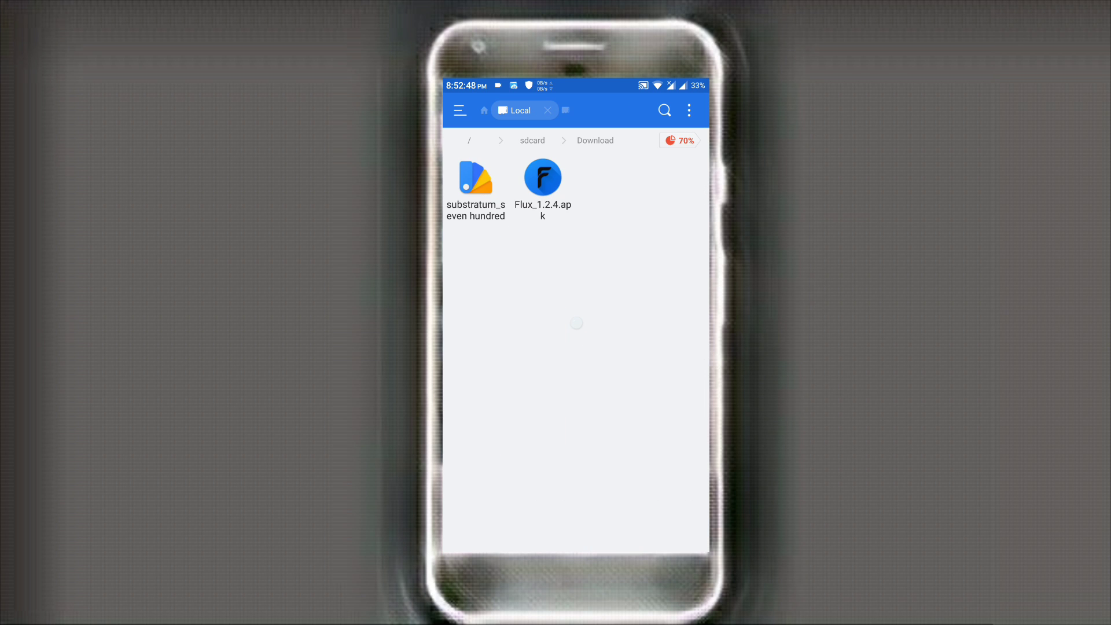
click(475, 177)
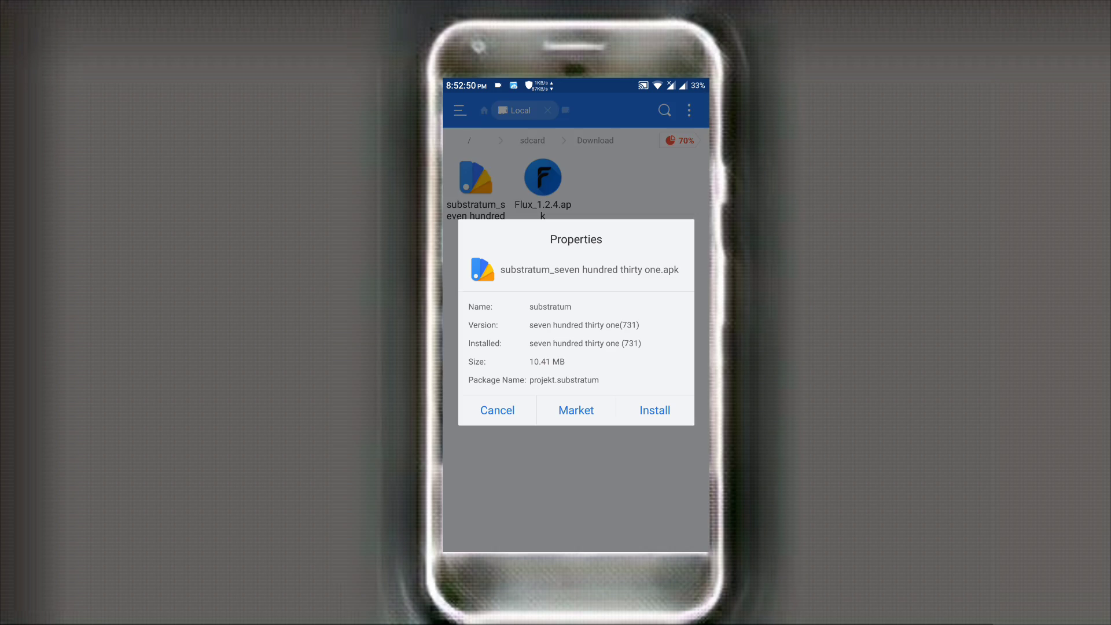
click(496, 410)
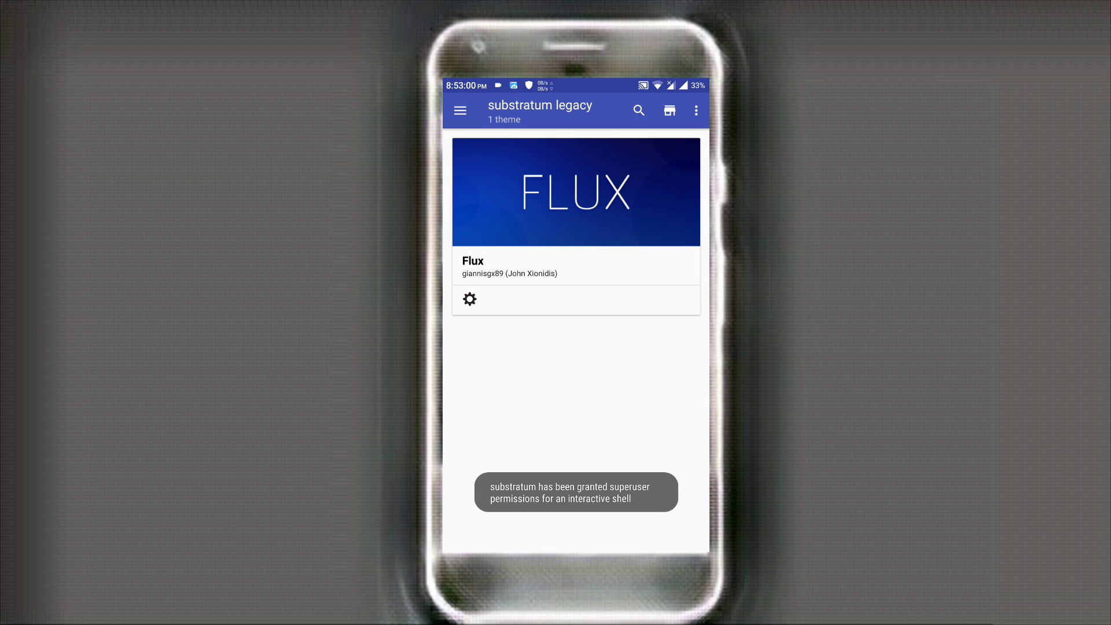
- Check the Google overlay in the Flux theme and build and enable it
click(575, 192)
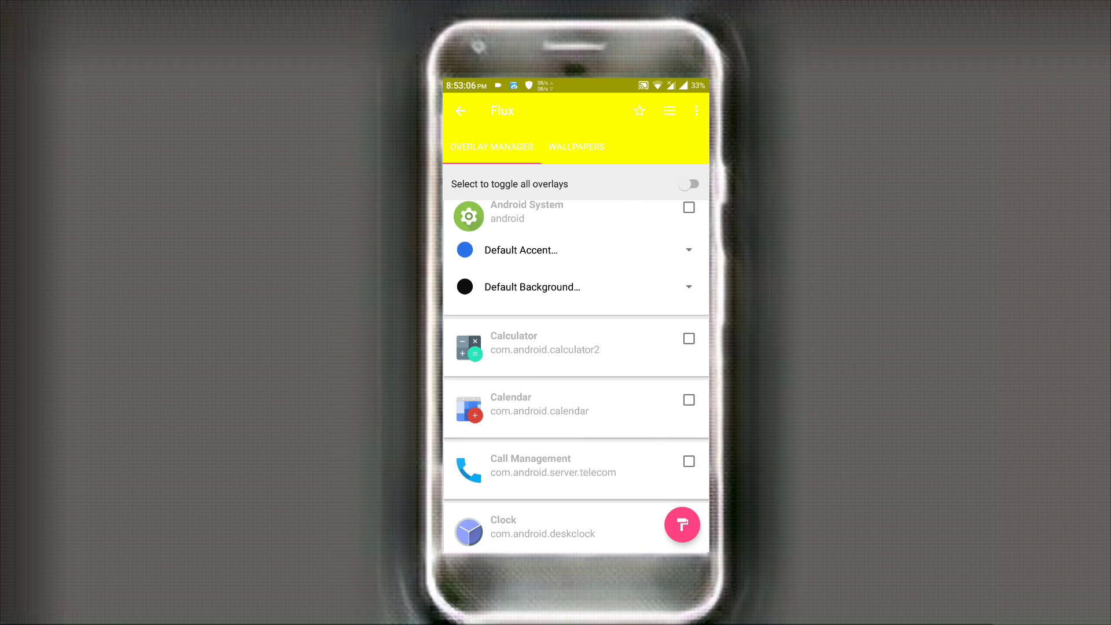
scroll(down, 3)
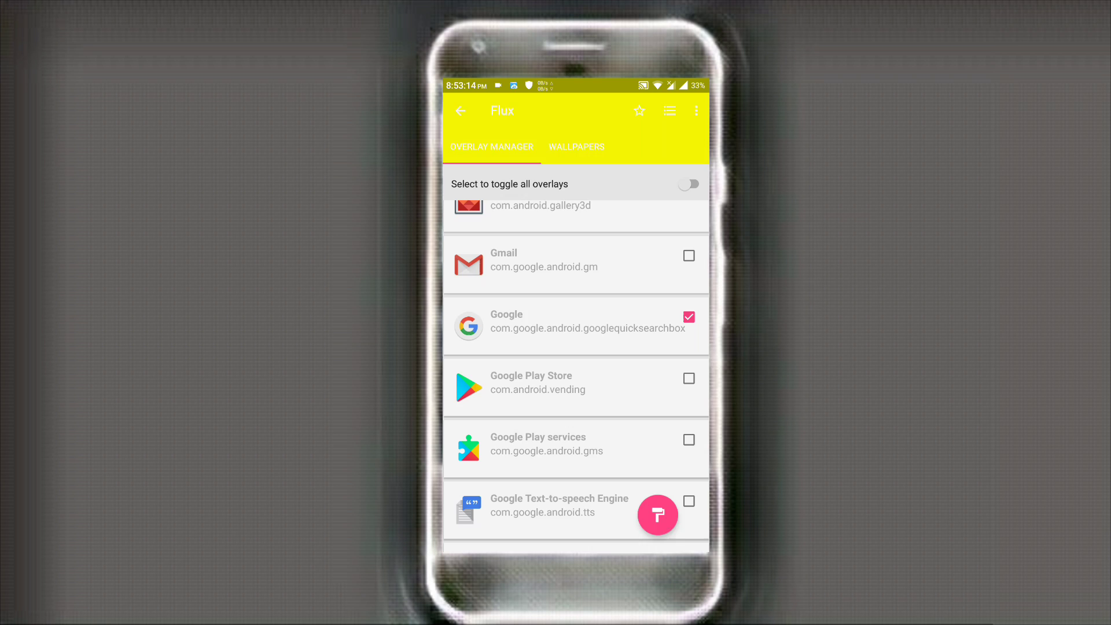
click(658, 514)
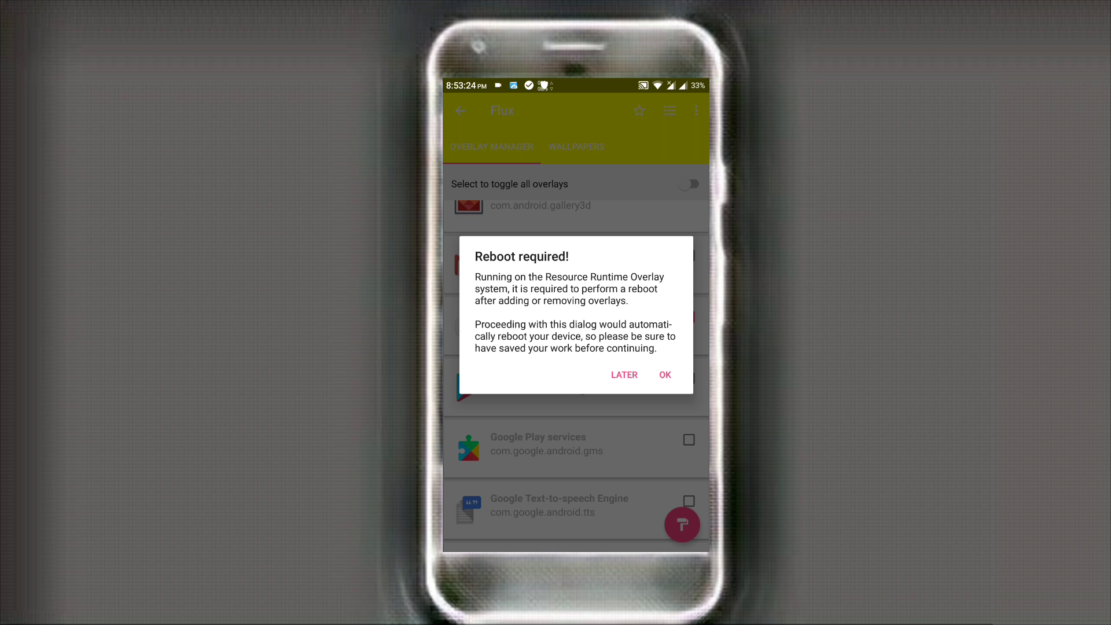
- Confirm the reboot so the Flux overlay takes effect and return to the home screen
click(664, 374)
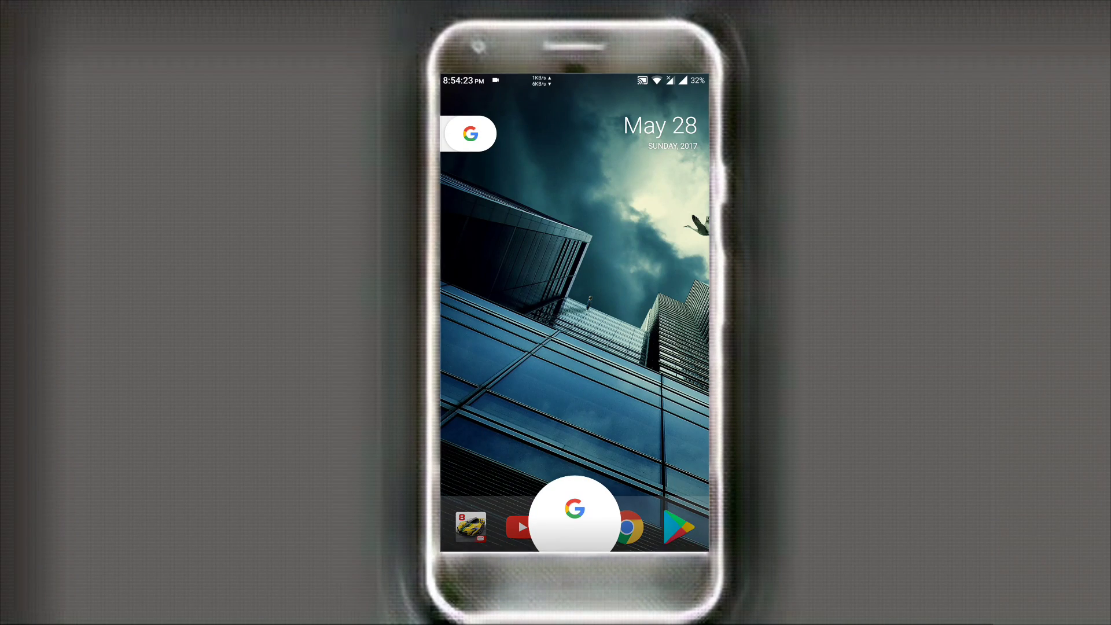
click(575, 513)
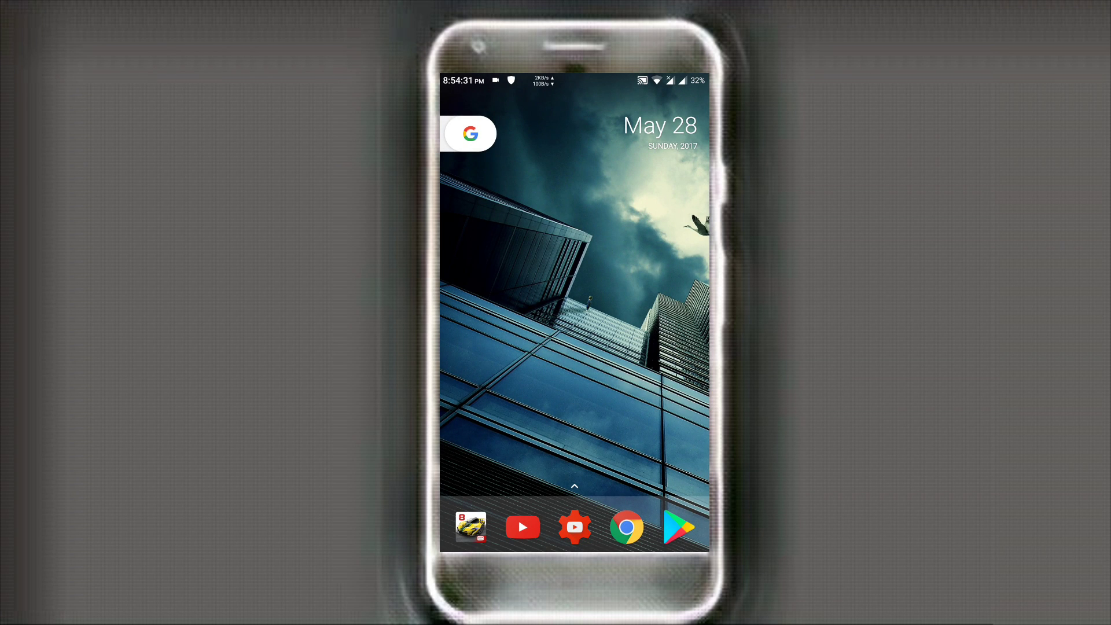
click(467, 133)
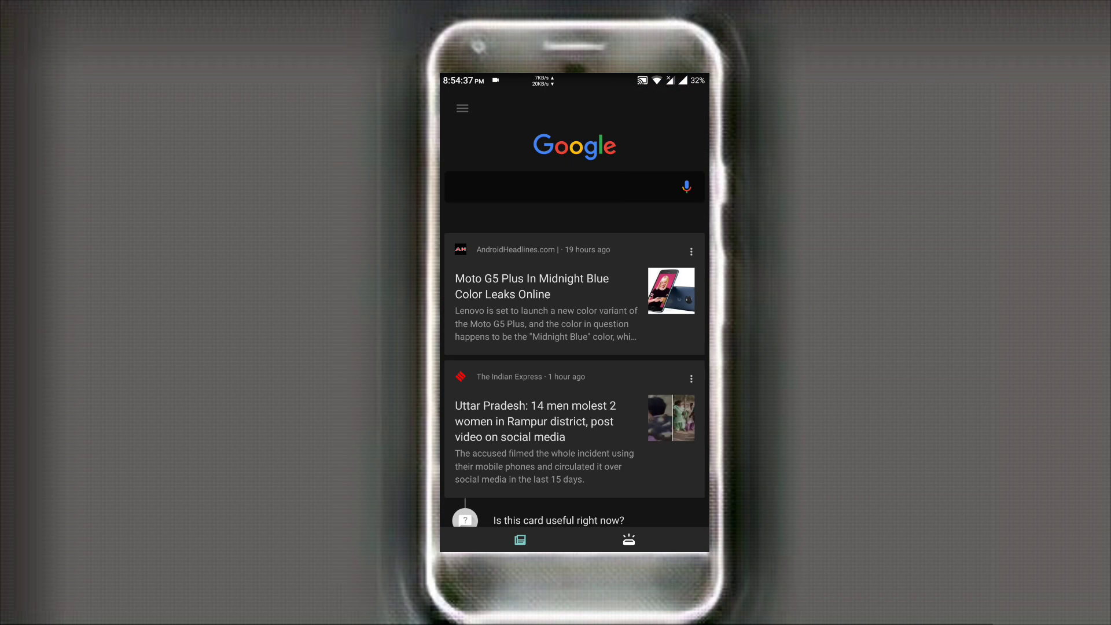
key(HOME)
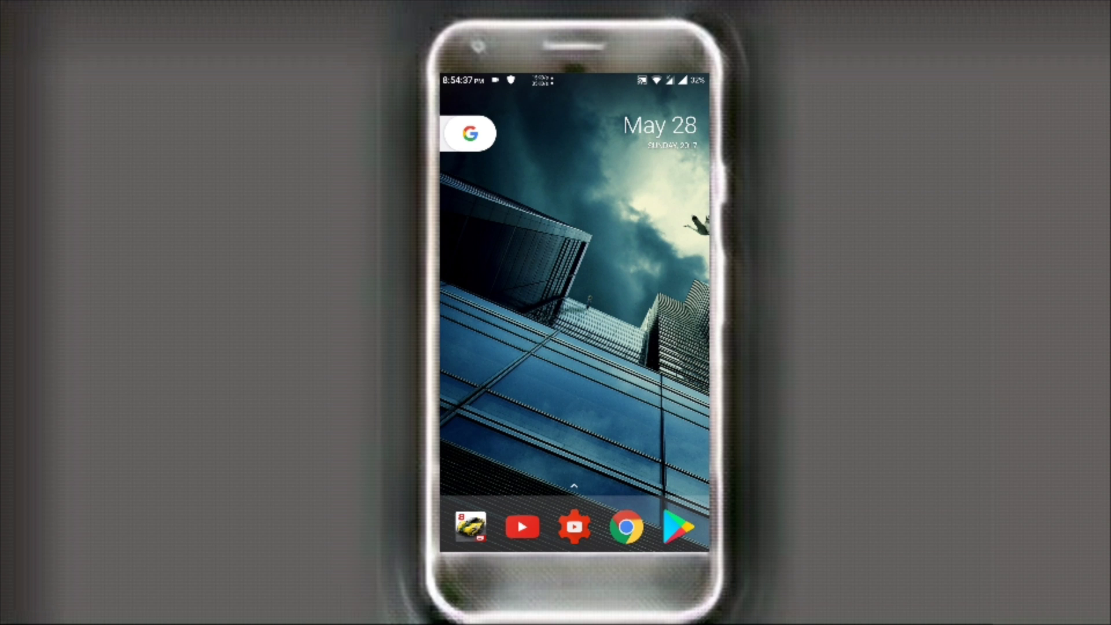